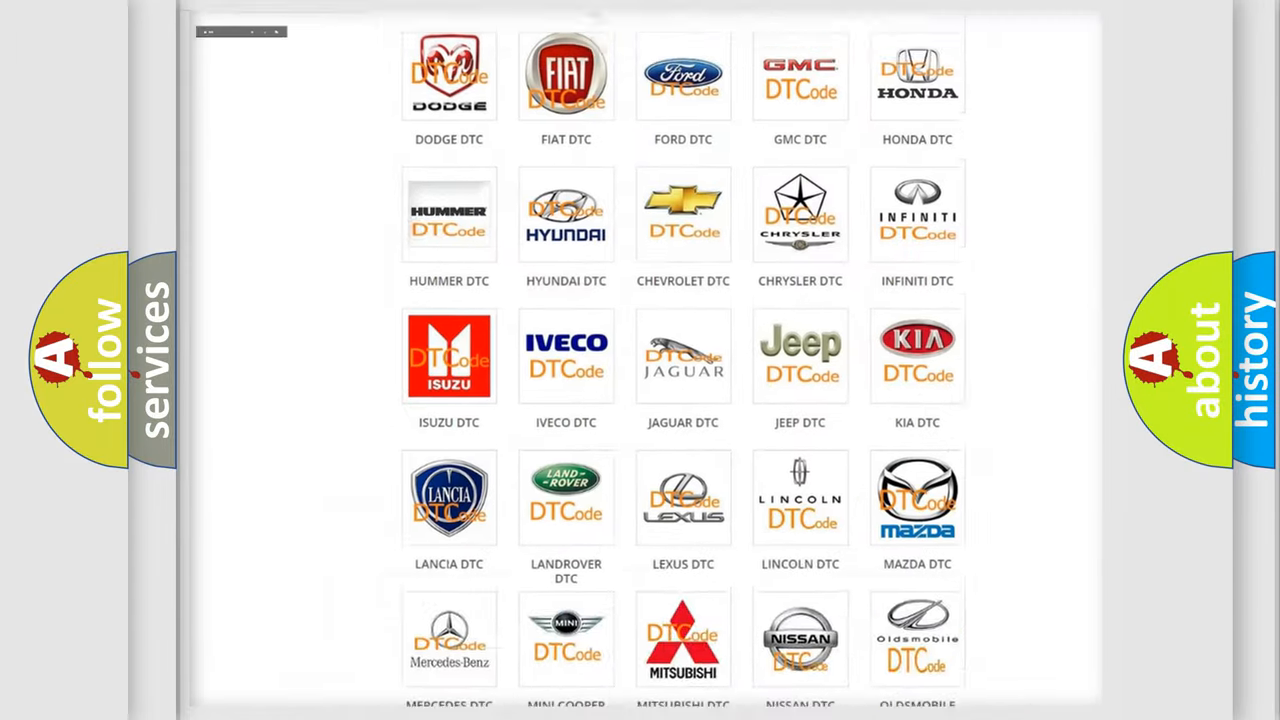
Open the Jeep DTC tile and scroll through its diagnostic code subcategories, returning to the top.
scroll(up, 3)
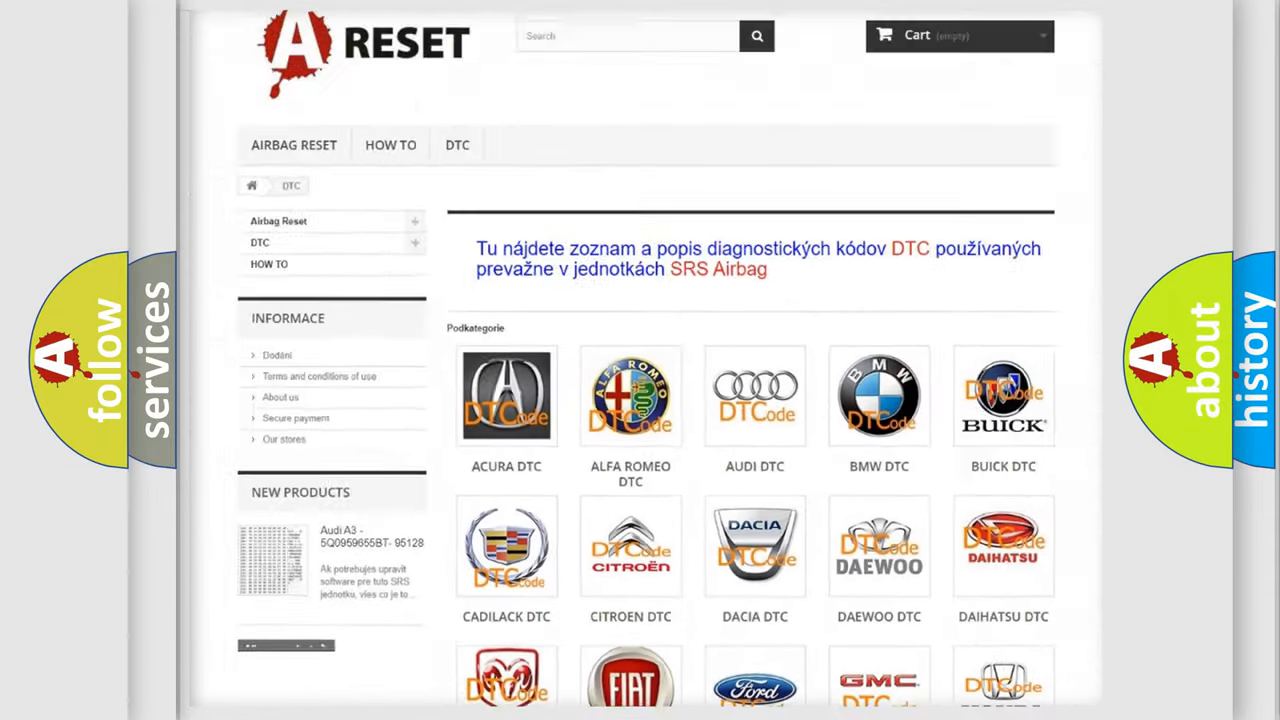
scroll(down, 3)
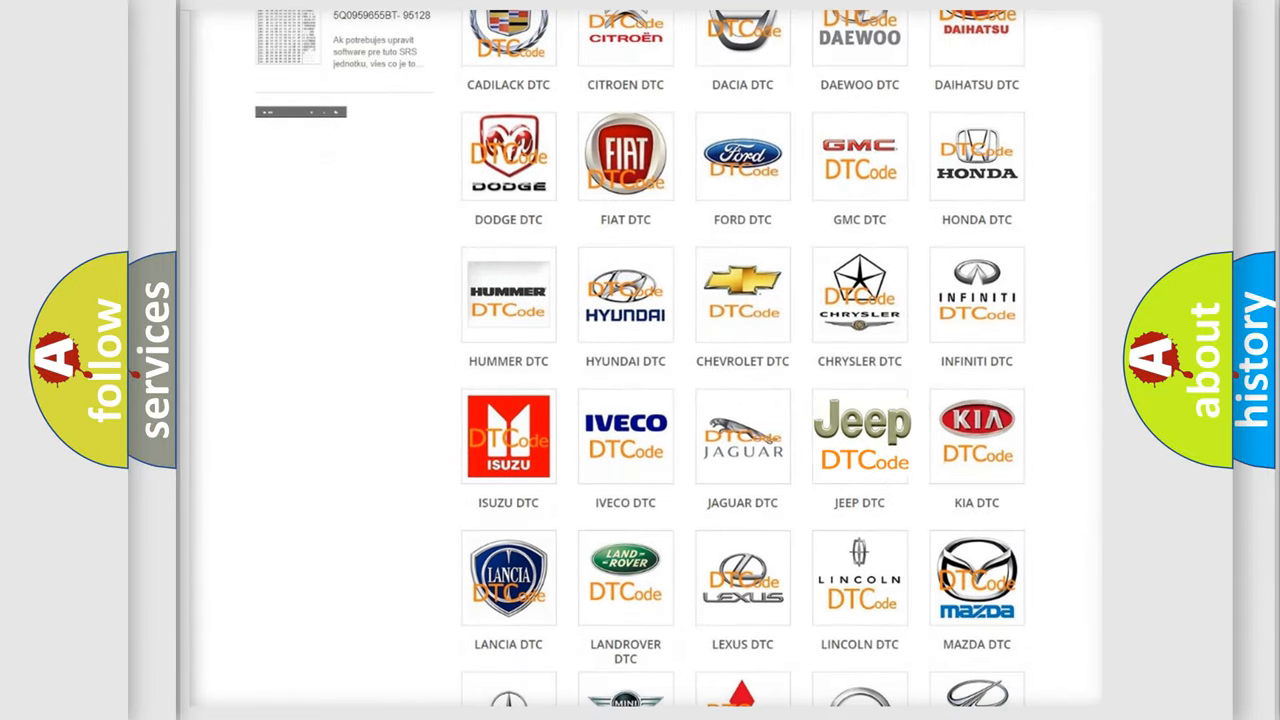
click(860, 436)
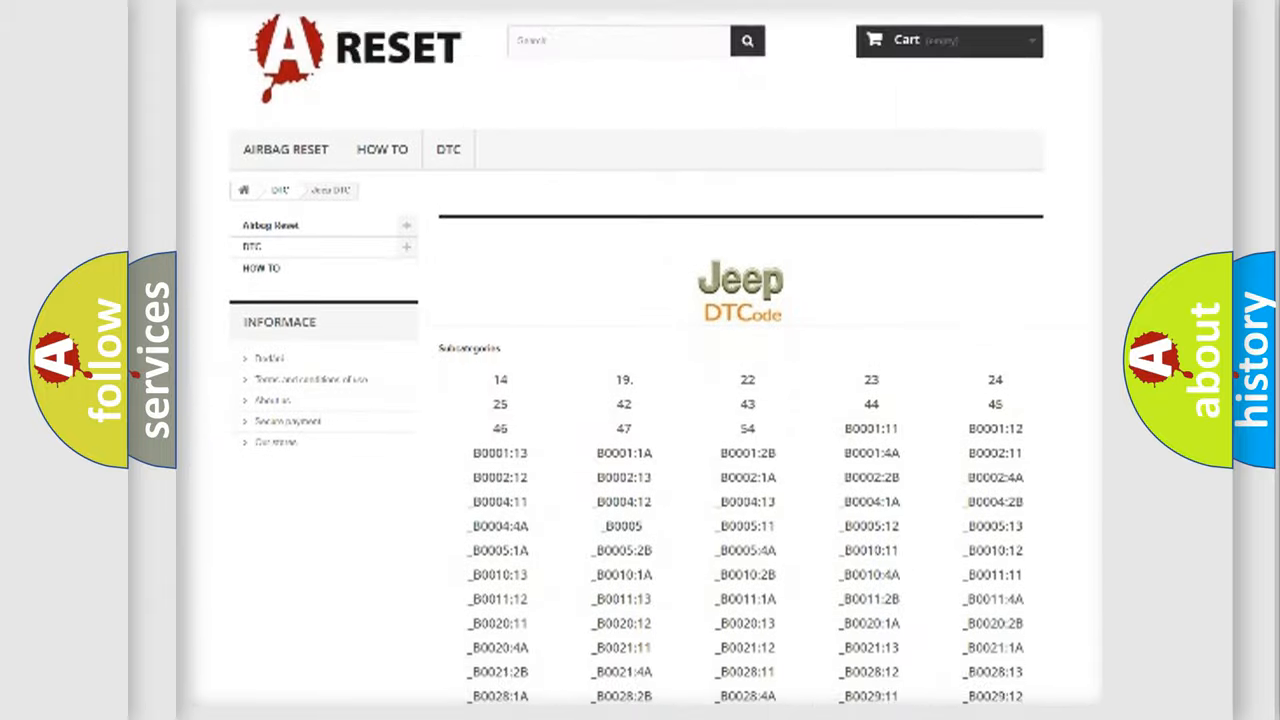
scroll(down, 3)
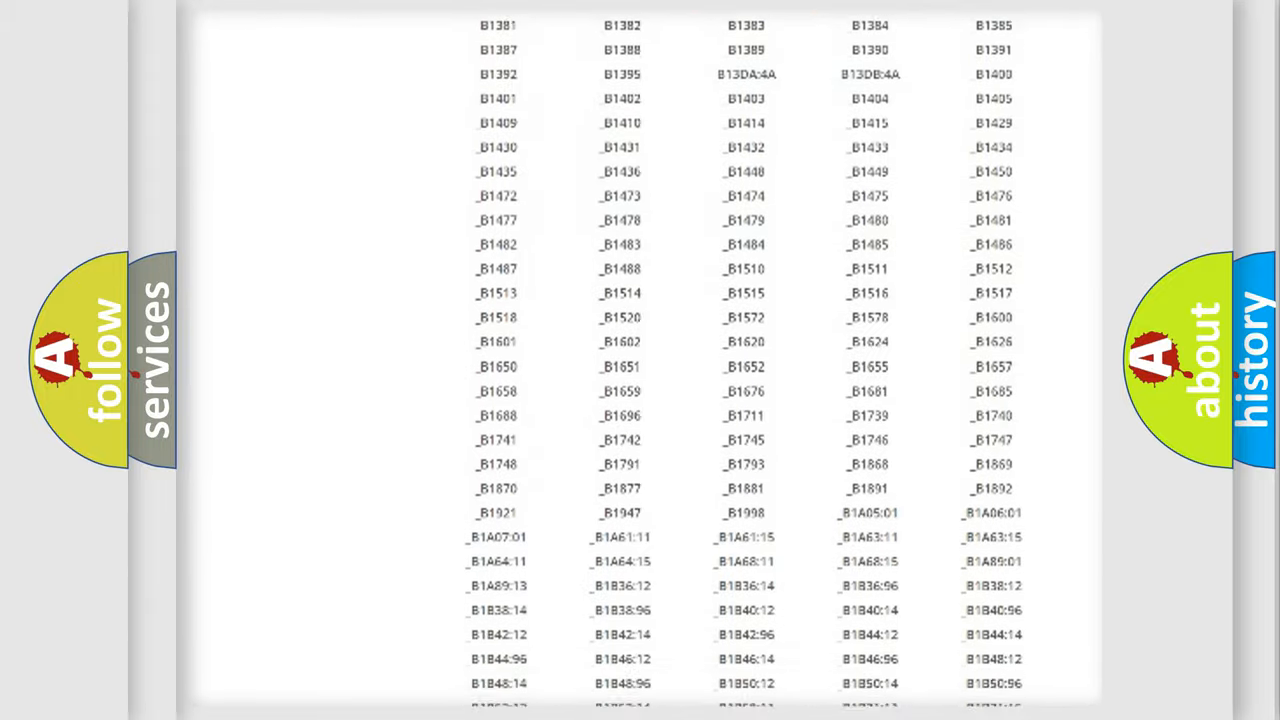
scroll(up, 3)
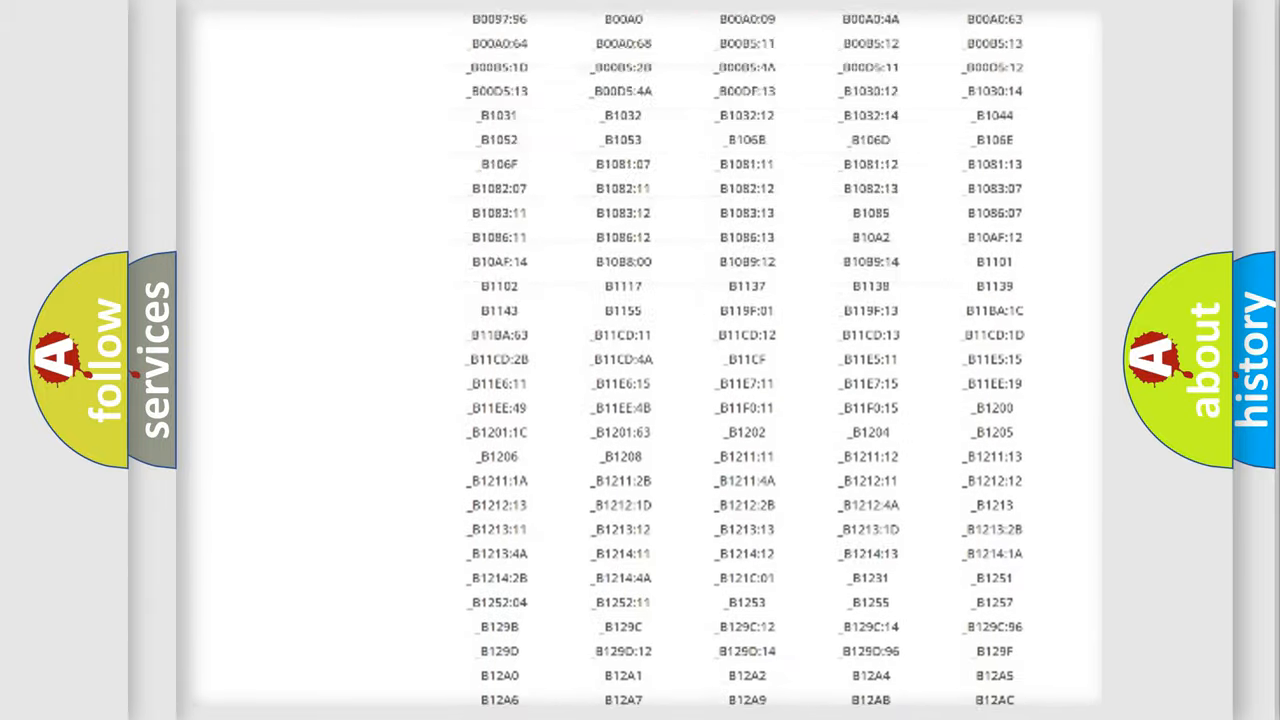
scroll(up, 3)
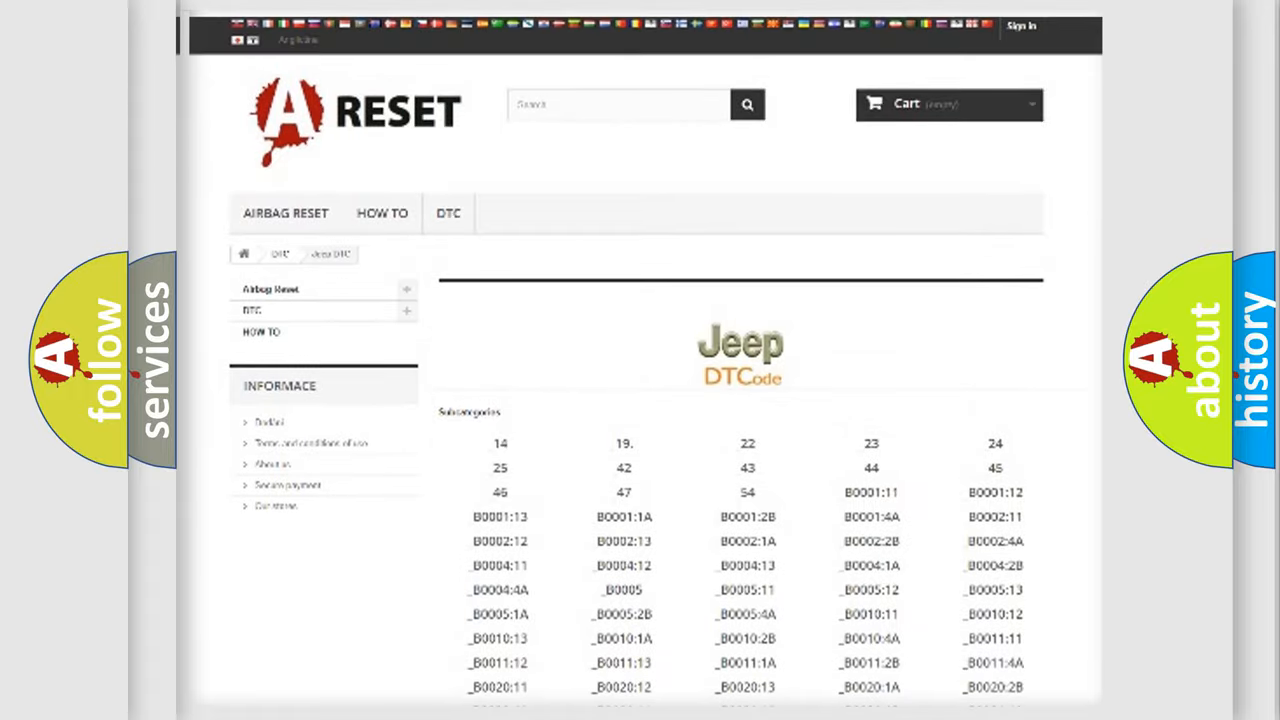